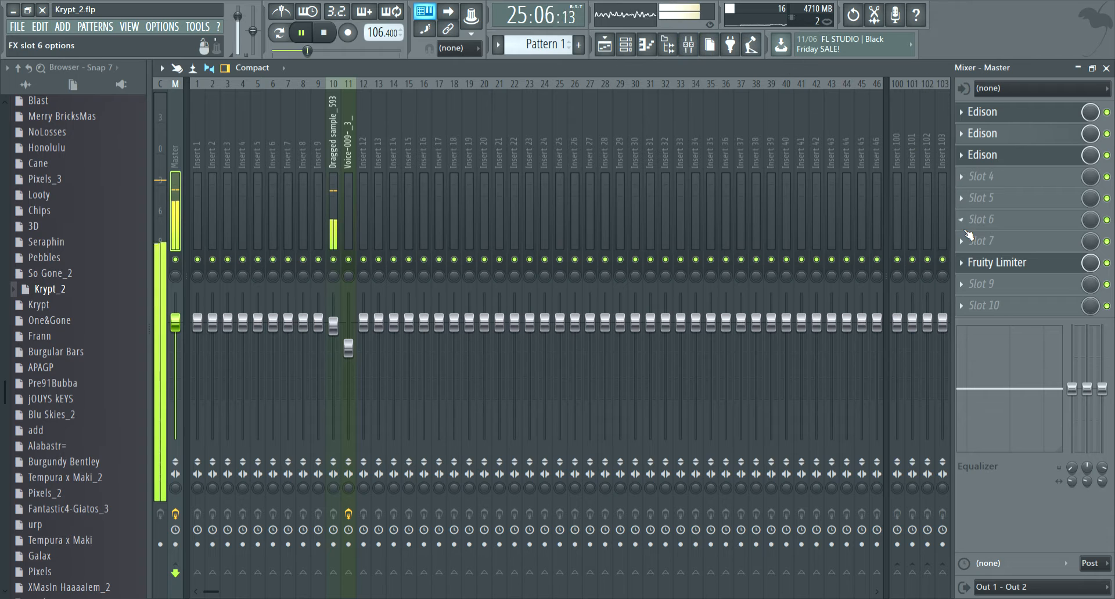
# - Inspect the Master Fruity Limiter, then show the channel rack and playlist arrangement during playback
pyautogui.click(996, 263)
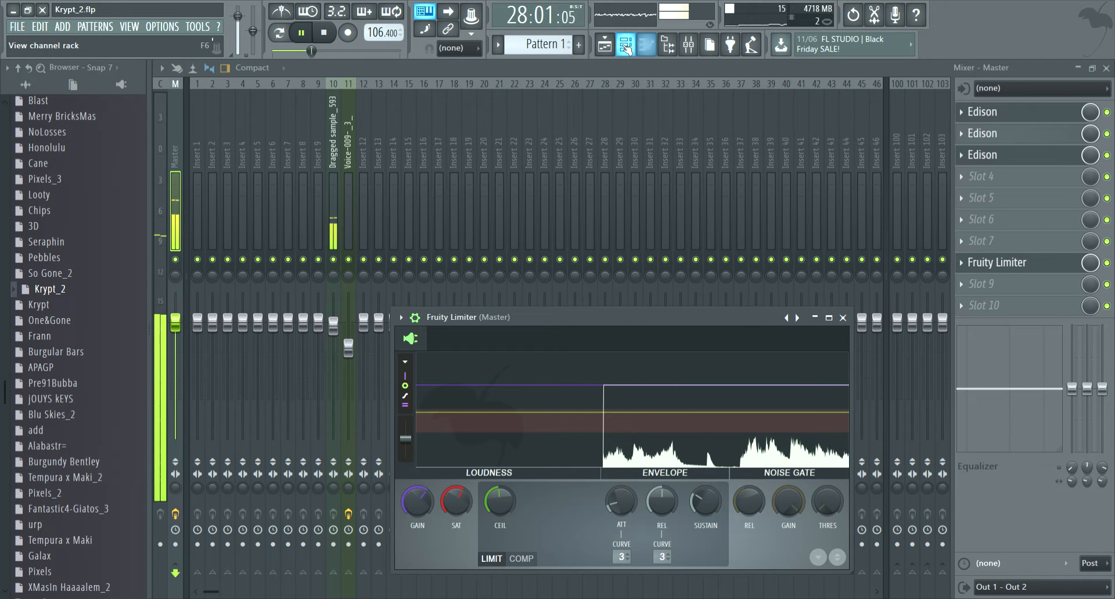
pyautogui.click(624, 45)
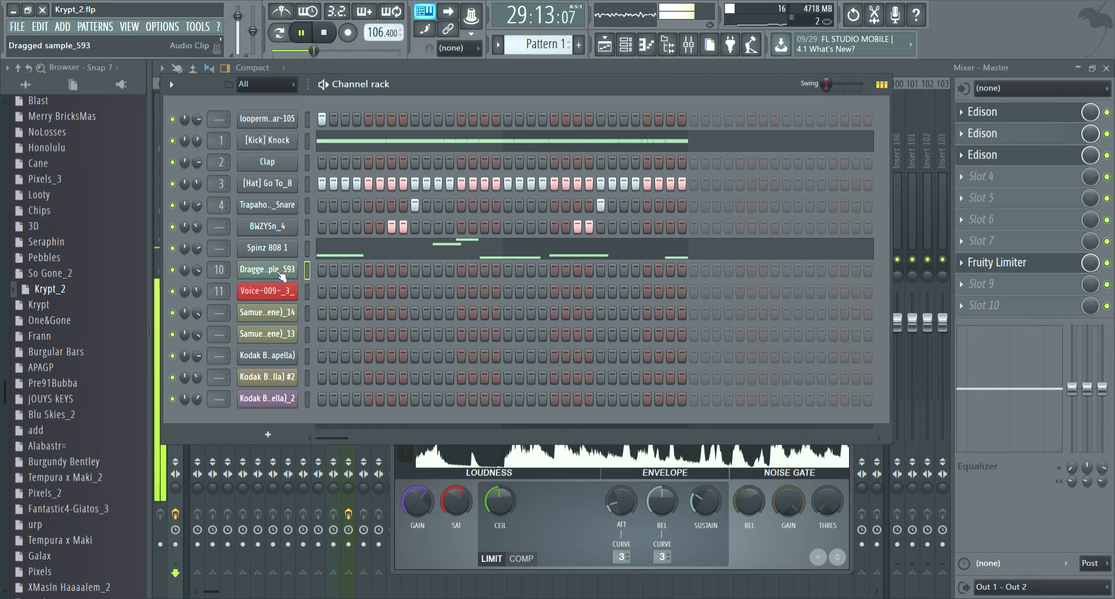
pyautogui.click(605, 45)
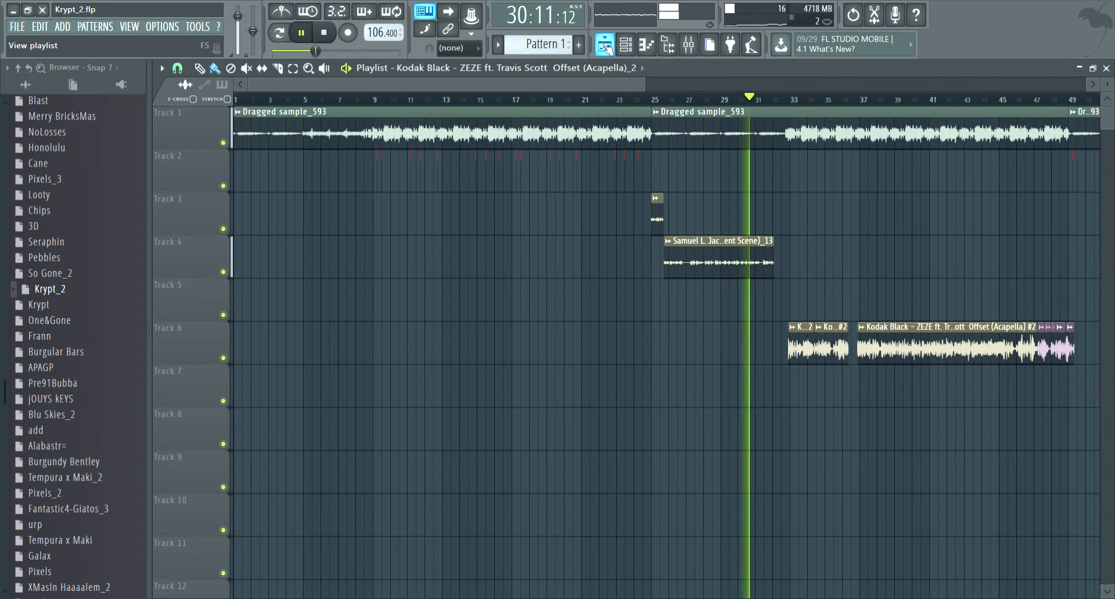